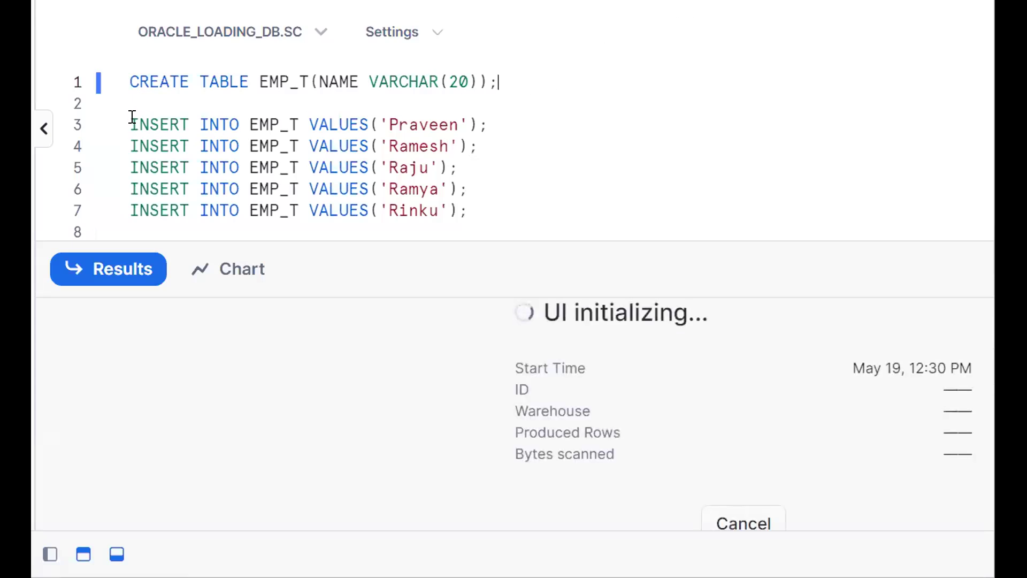
Step: Run the five INSERT statements, then query all rows with SELECT * FROM EMP_T
{"action": "left_click_drag", "start_coordinate": [129, 124], "coordinate": [469, 210]}
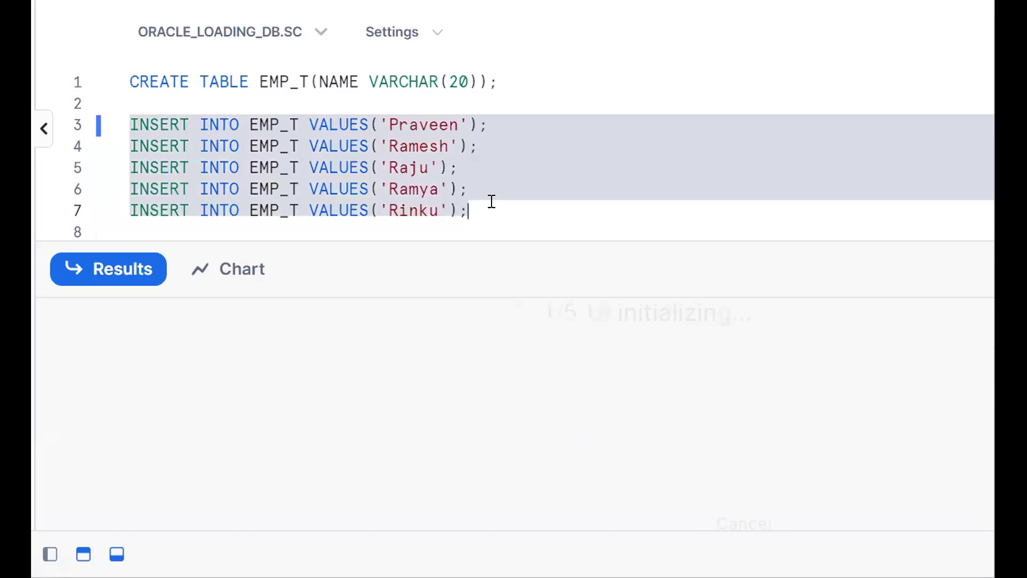
{"action": "type", "text": "S"}
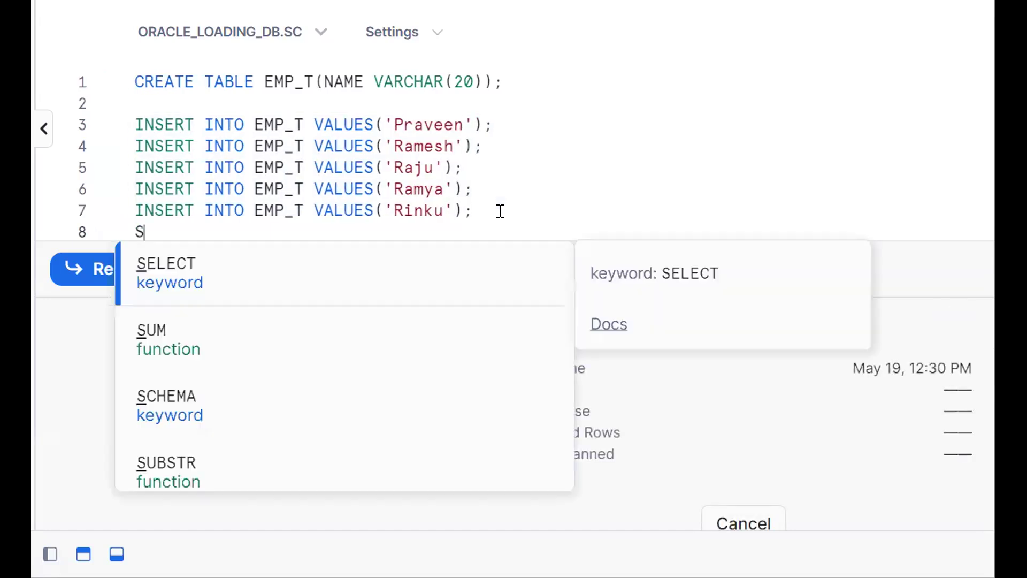
{"action": "left_click", "coordinate": [166, 263]}
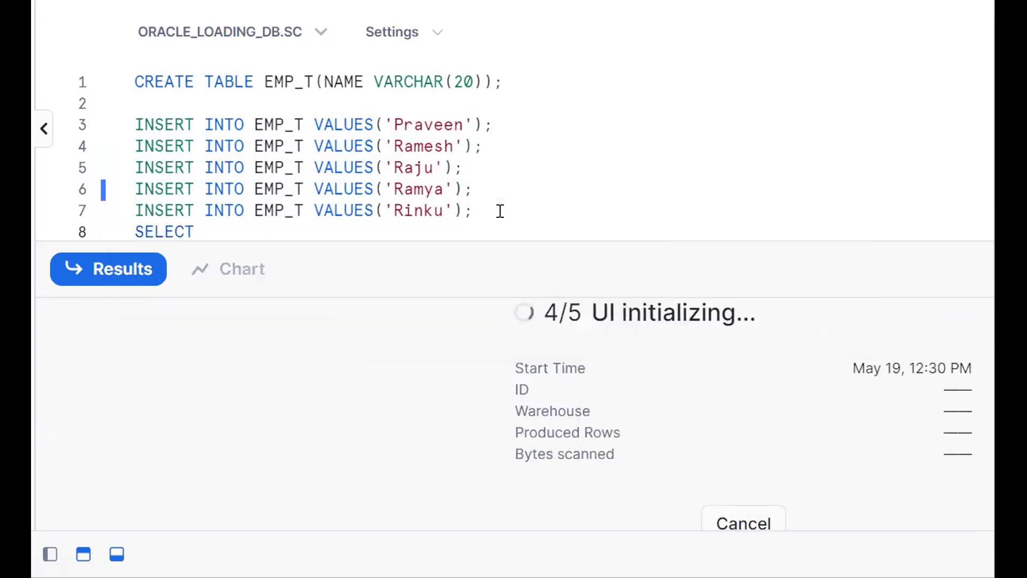
{"action": "type", "text": "* FROM EMP_T;"}
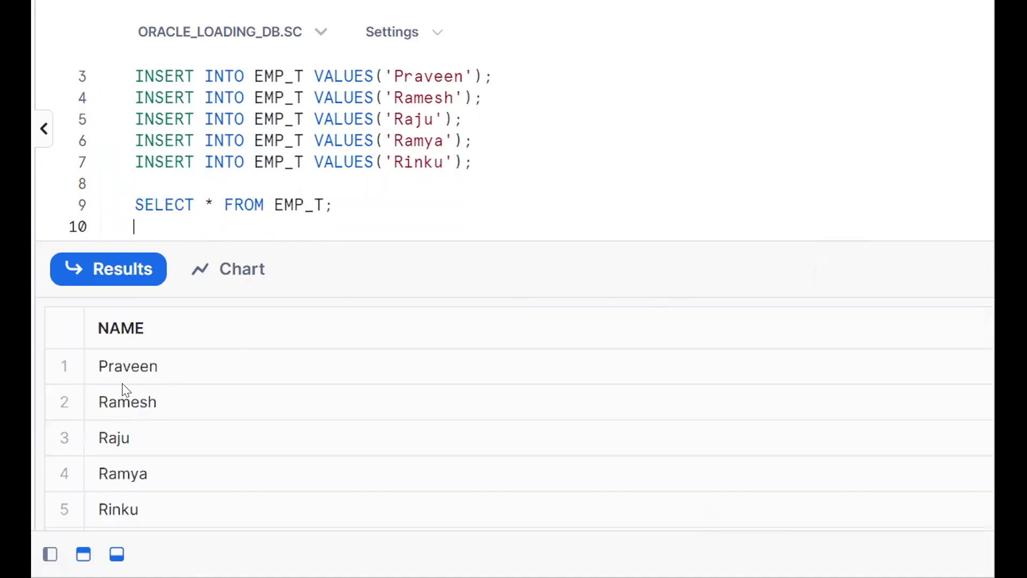
{"action": "mouse_move", "coordinate": [126, 429]}
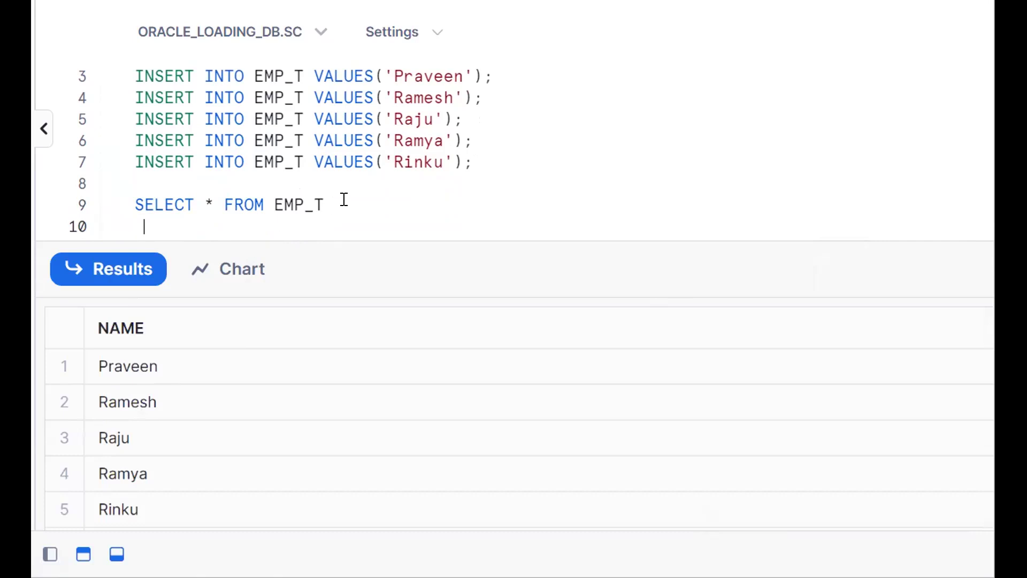
Step: Write and run LIKE queries on NAME for 'R%', '%u' and 'R%u'
{"action": "type", "text": "WHERE NAME LIKE '"}
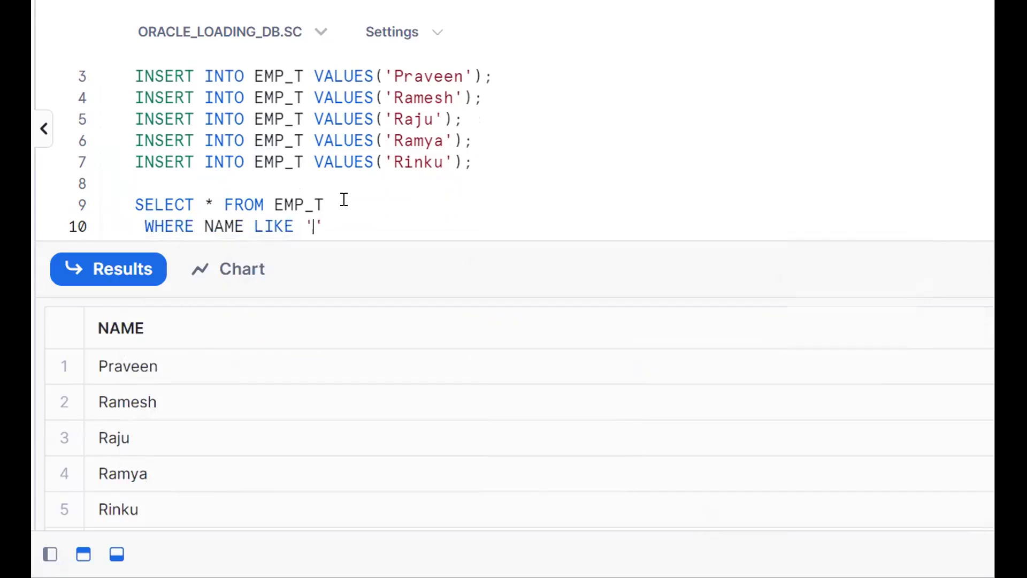
{"action": "type", "text": "R%"}
{"action": "type", "text": "S"}
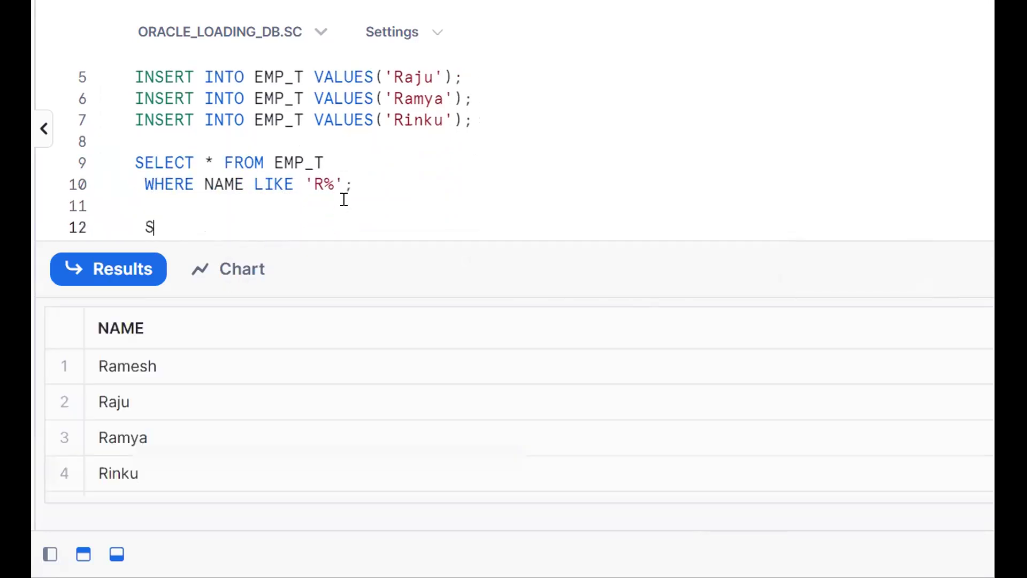
{"action": "type", "text": "ELECT * FROM E"}
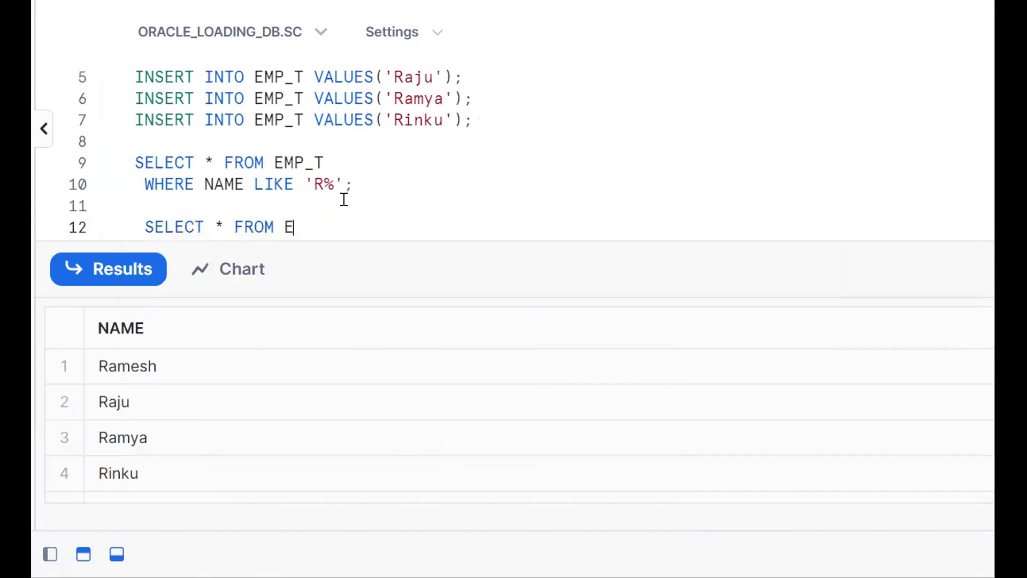
{"action": "type", "text": "MP_T"}
{"action": "type", "text": "WHERE NAME"}
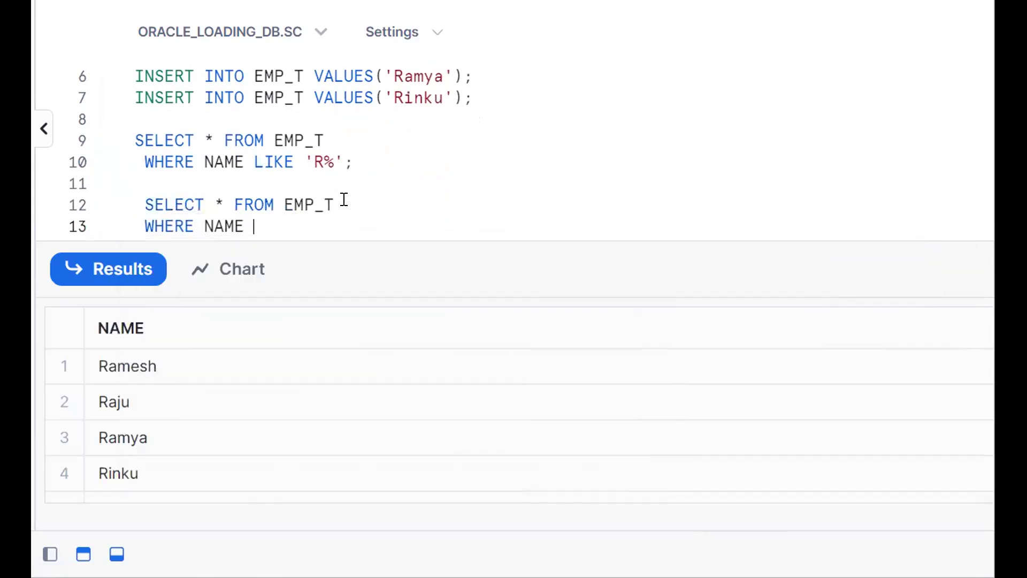
{"action": "type", "text": "LIKE ''"}
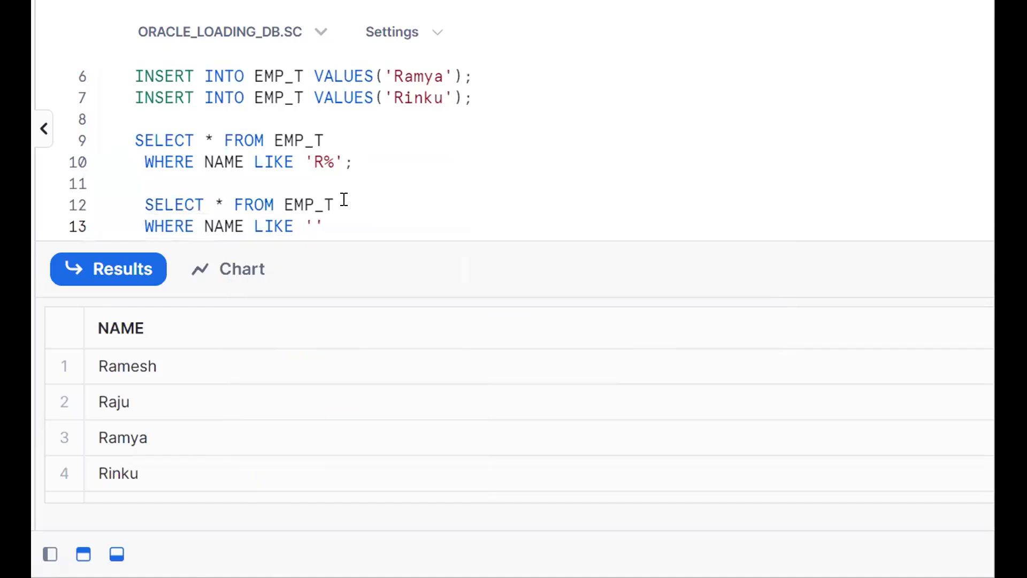
{"action": "type", "text": "%u';"}
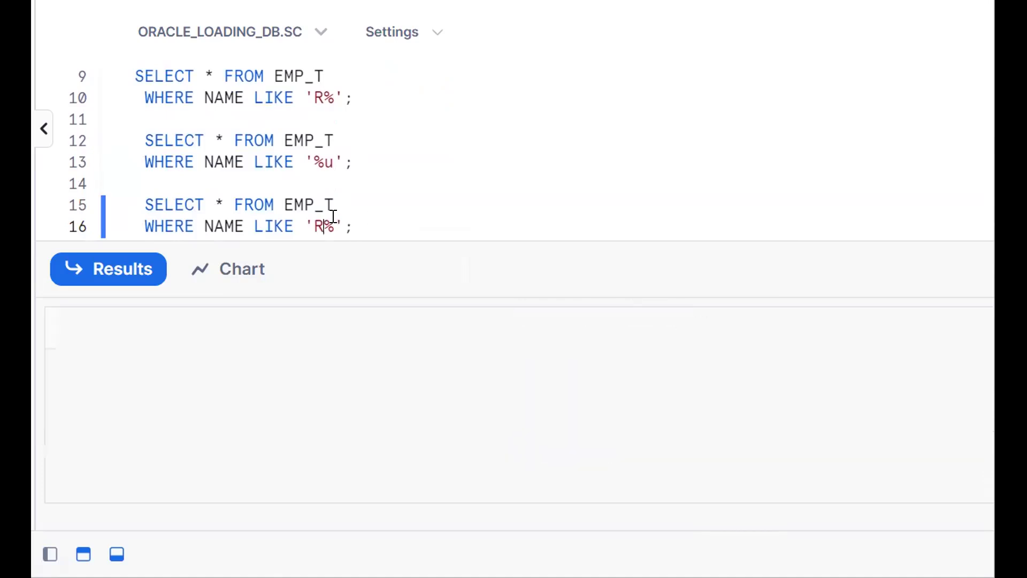
{"action": "type", "text": "u"}
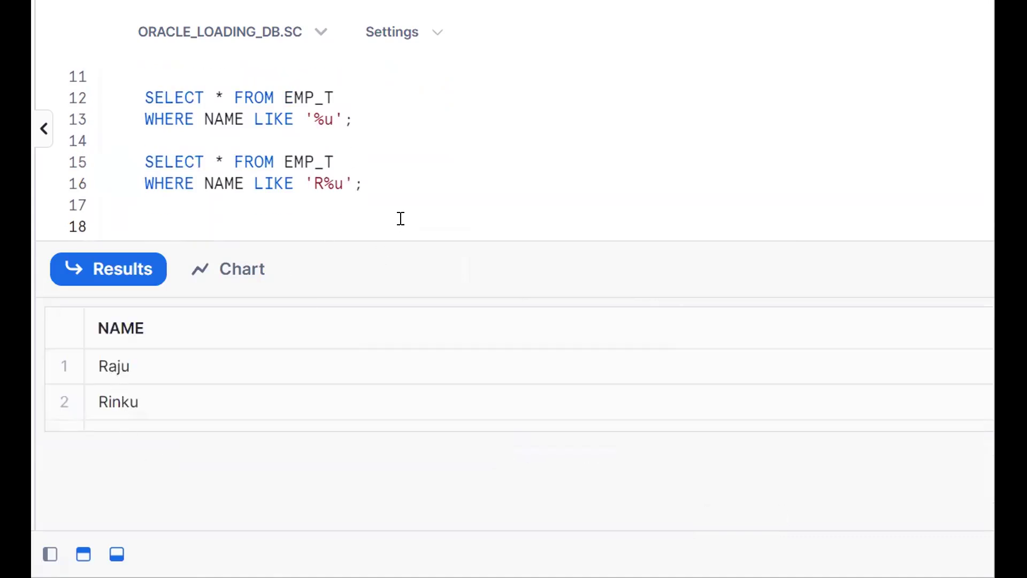
{"action": "left_click", "coordinate": [262, 161]}
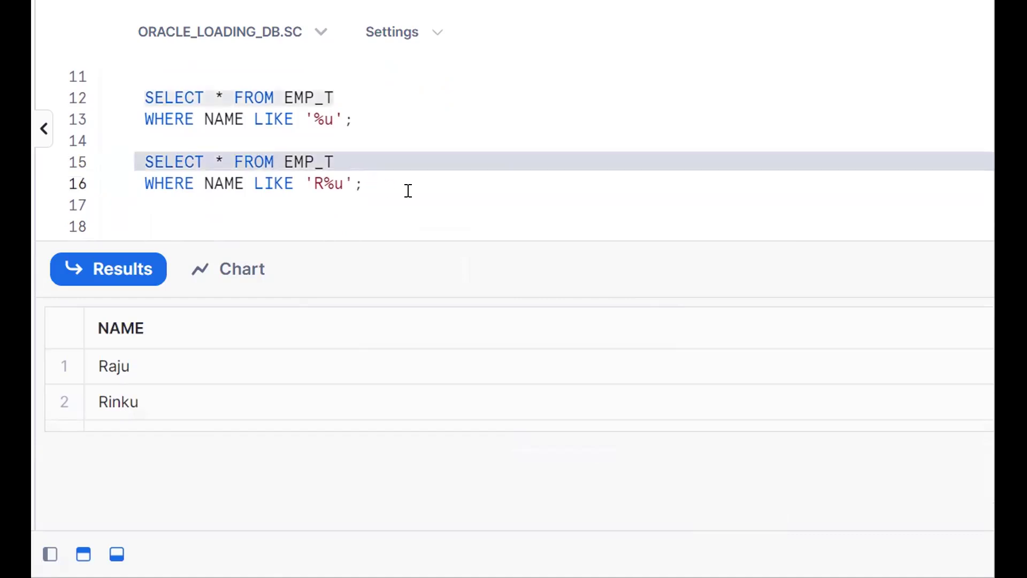
Step: Query NAME with SUBSTR(NAME,1,1) and SUBSTR(NAME,-1) from EMP_T
{"action": "type", "text": "SELECT * FROM EMP_T"}
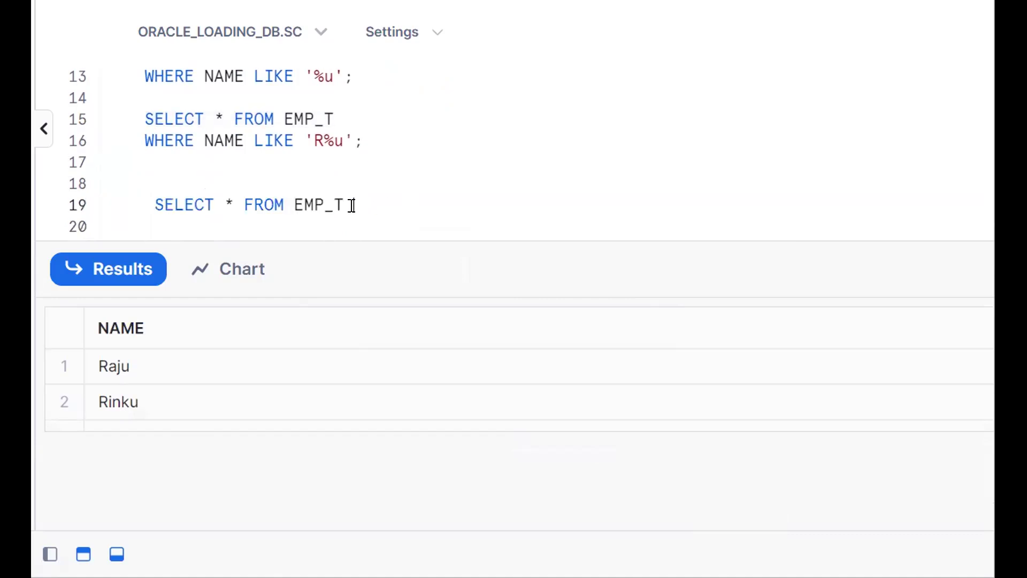
{"action": "type", "text": ";"}
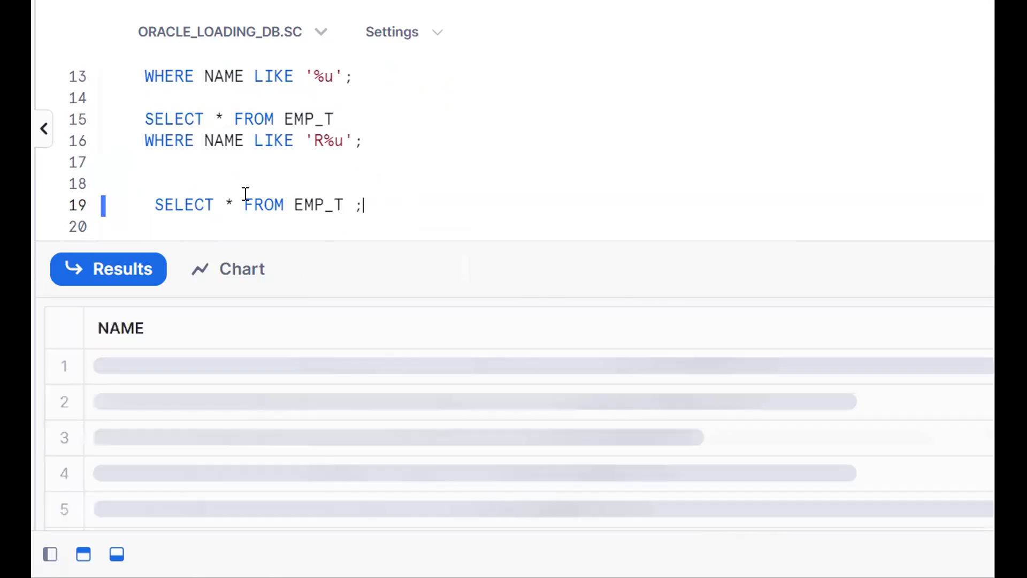
{"action": "type", "text": "NAME,"}
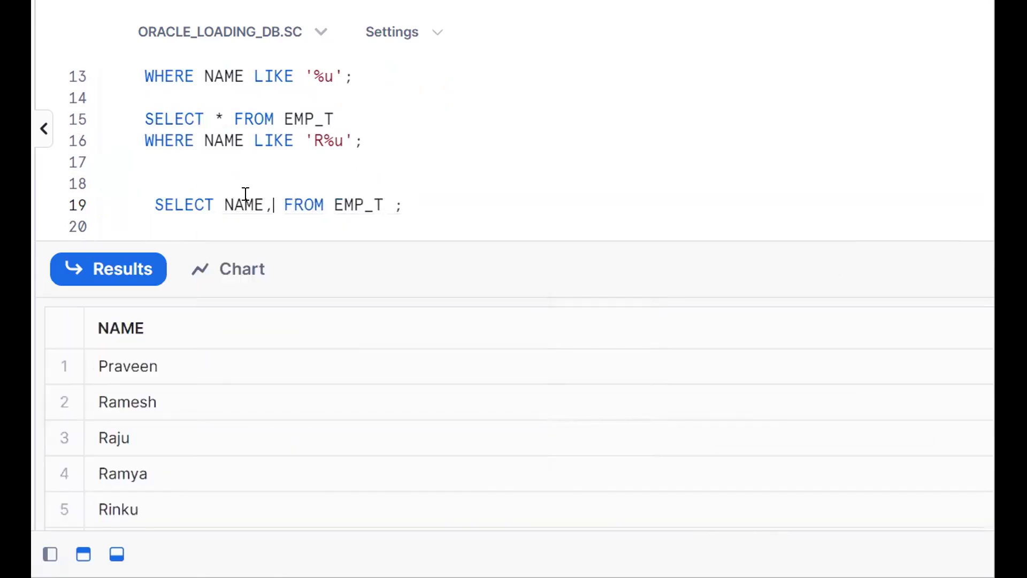
{"action": "type", "text": "SUBSTR("}
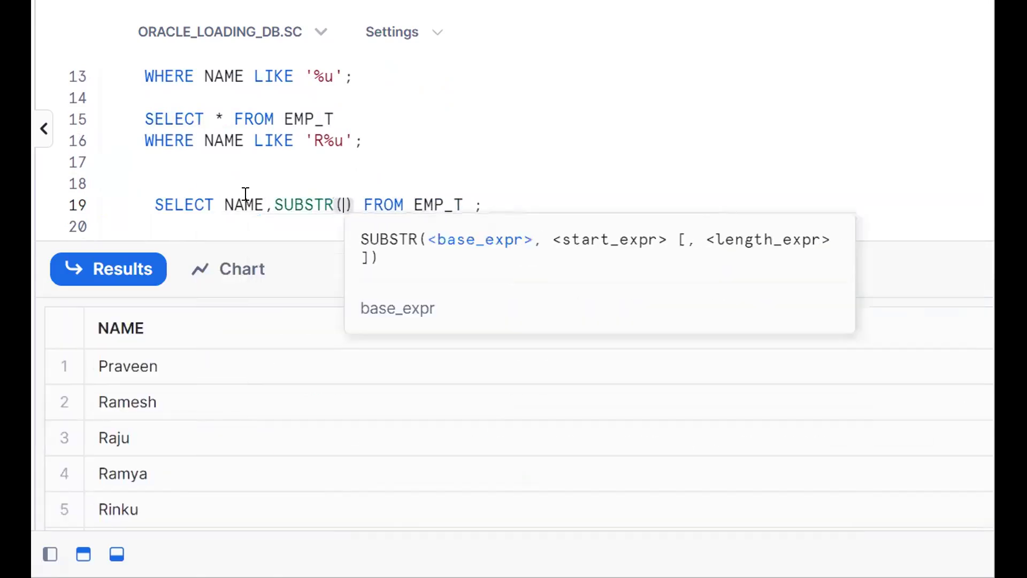
{"action": "type", "text": "NAME,1,1"}
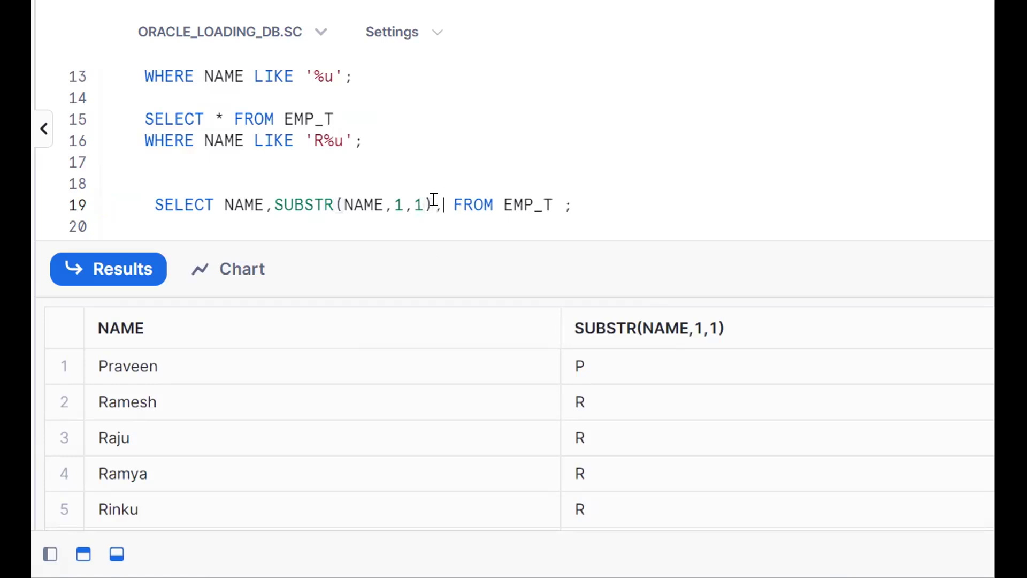
{"action": "type", "text": "SUBSTR("}
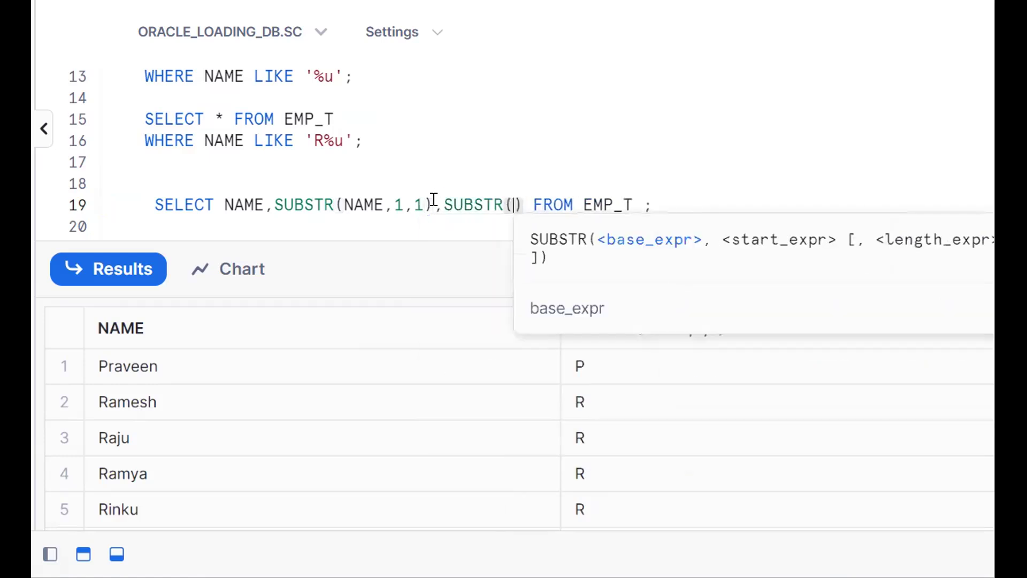
{"action": "type", "text": "NAM1"}
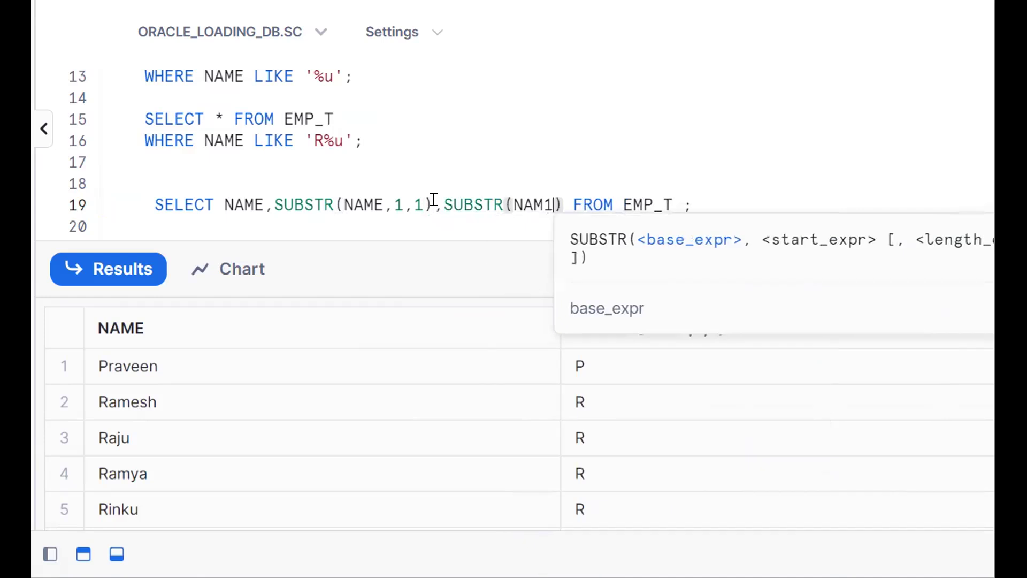
{"action": "type", "text": "NAME,-1"}
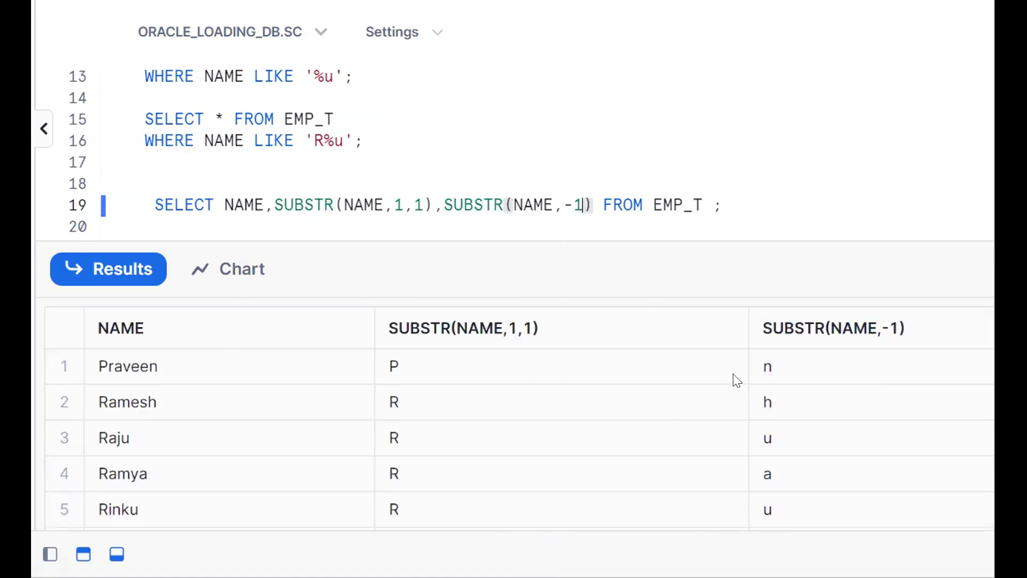
{"action": "mouse_move", "coordinate": [407, 193]}
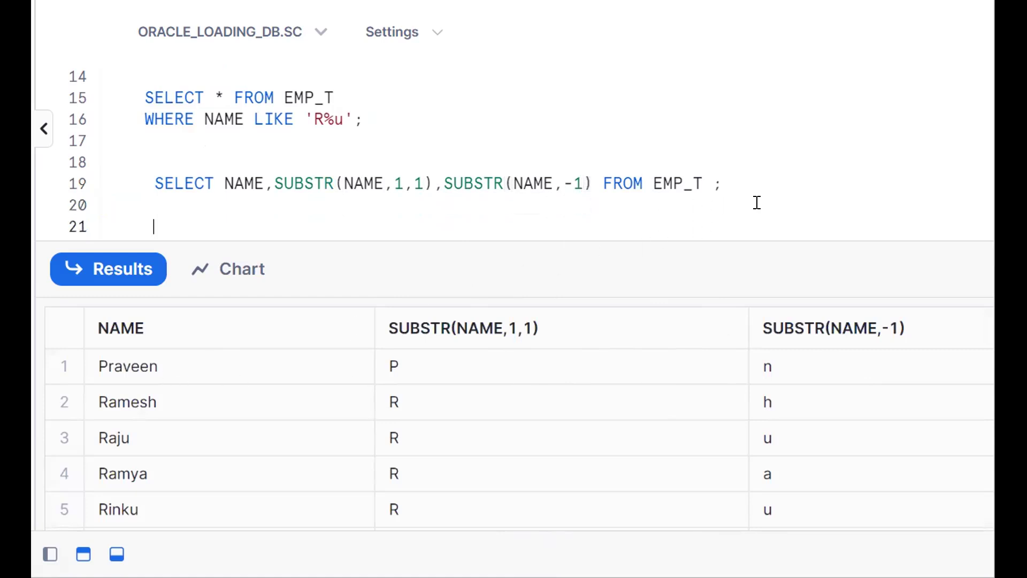
Step: Filter EMP_T with WHERE SUBSTR(NAME,1,1)='R' and select the query to run it
{"action": "type", "text": "SELECT * FROM"}
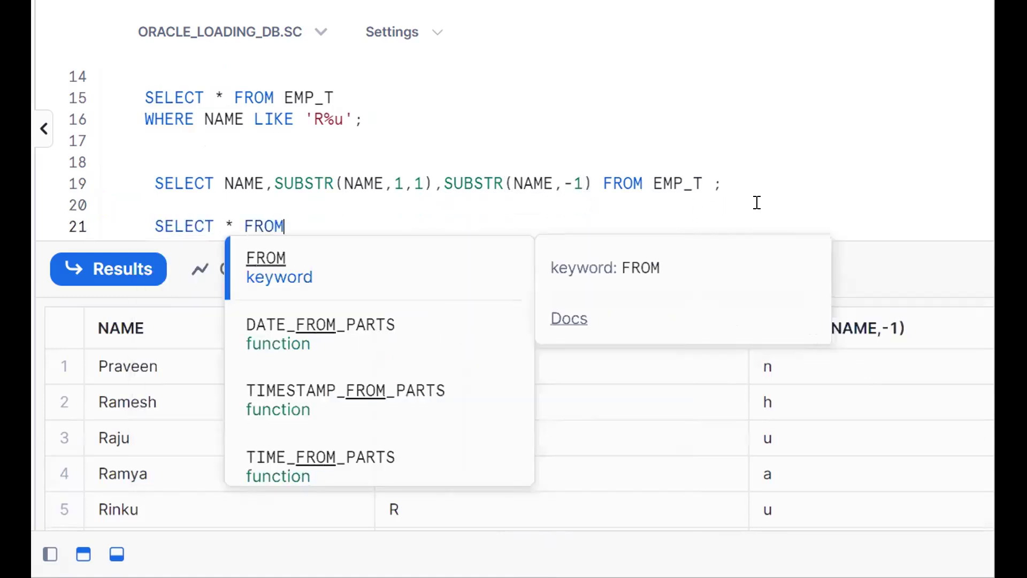
{"action": "type", "text": "EMP_T"}
{"action": "type", "text": "WHERE"}
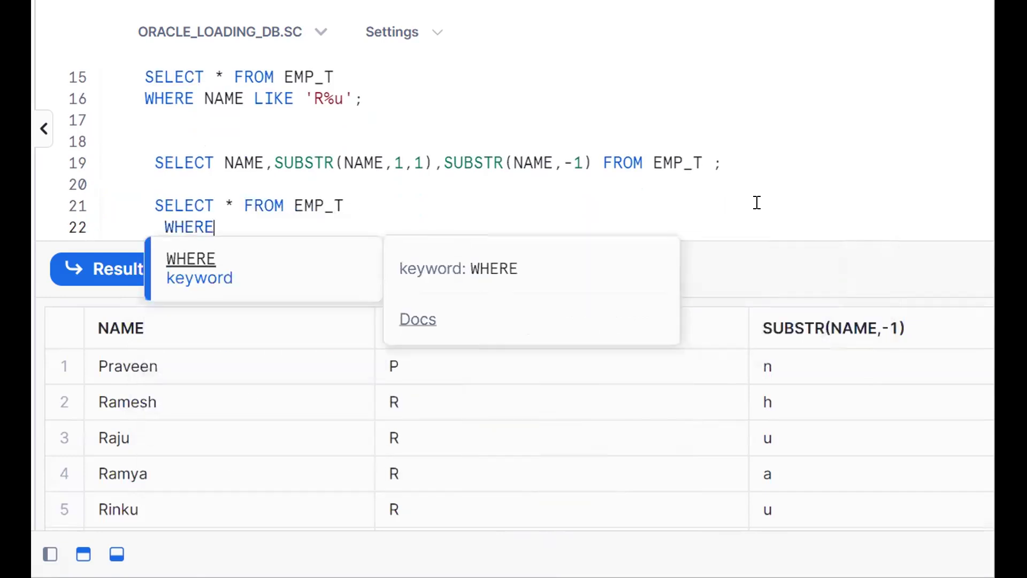
{"action": "type", "text": "NAME"}
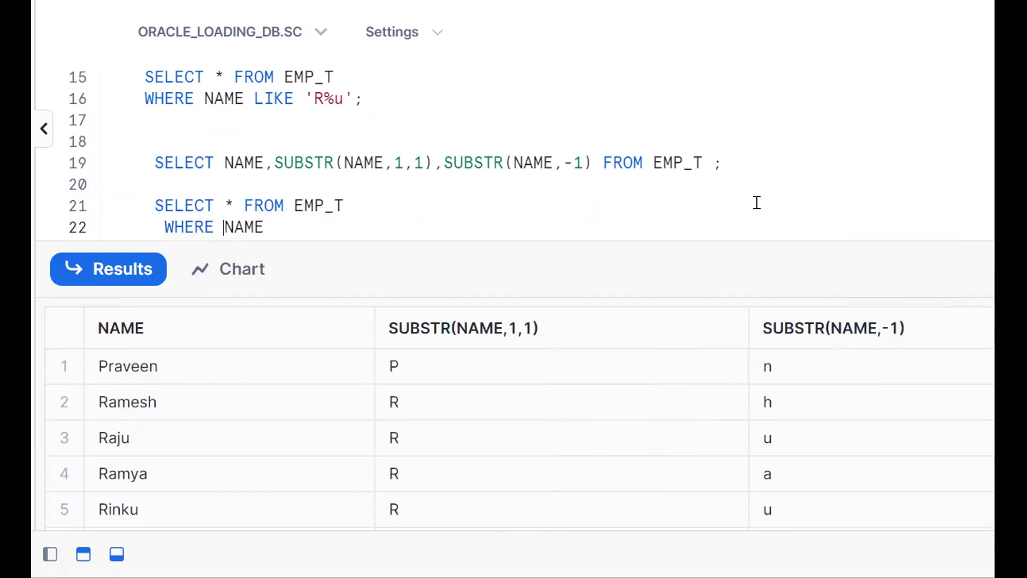
{"action": "type", "text": "SUBSTR("}
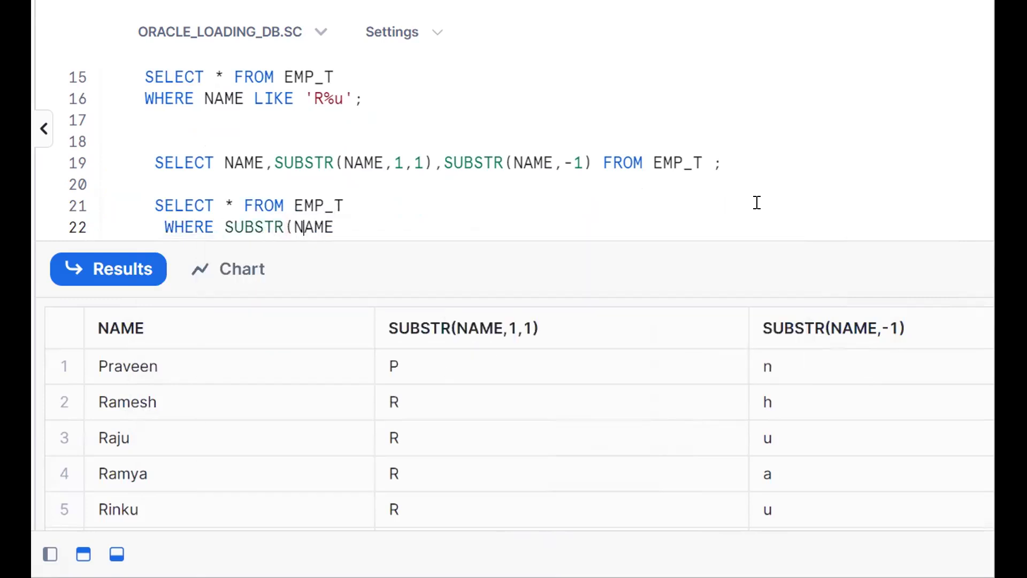
{"action": "type", "text": ",1,1) ='"}
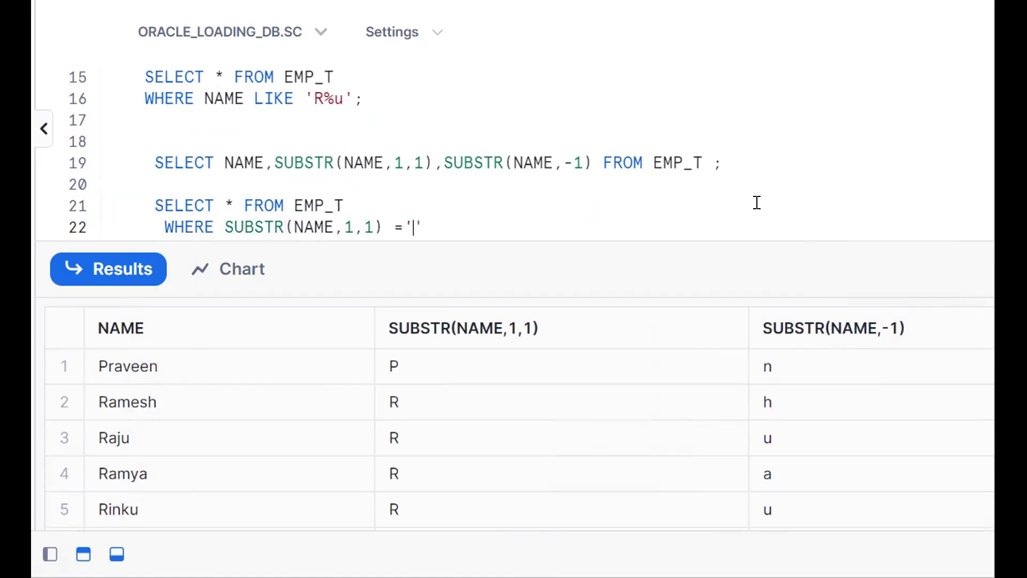
{"action": "type", "text": "R"}
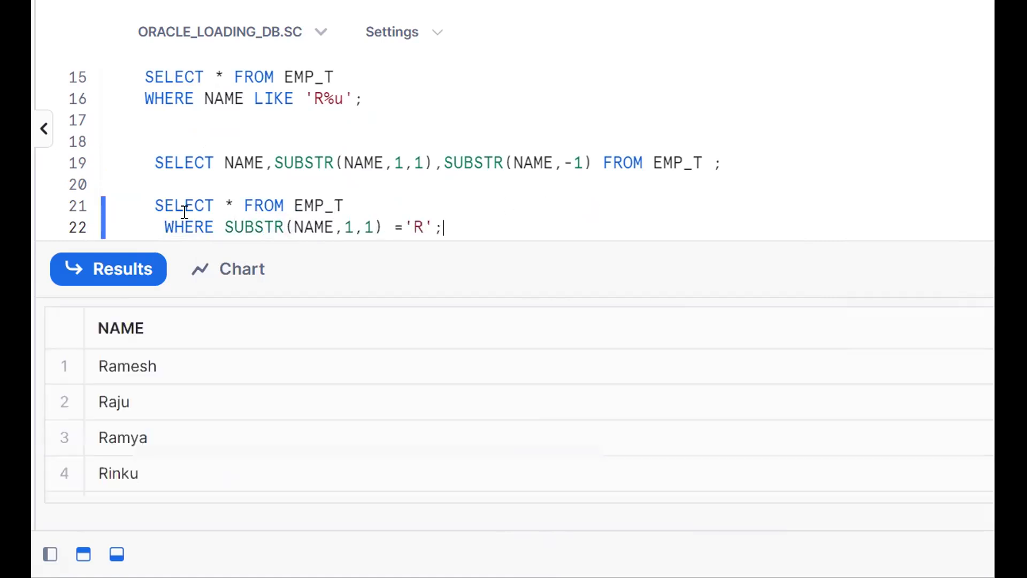
{"action": "left_click_drag", "start_coordinate": [154, 205], "coordinate": [443, 227]}
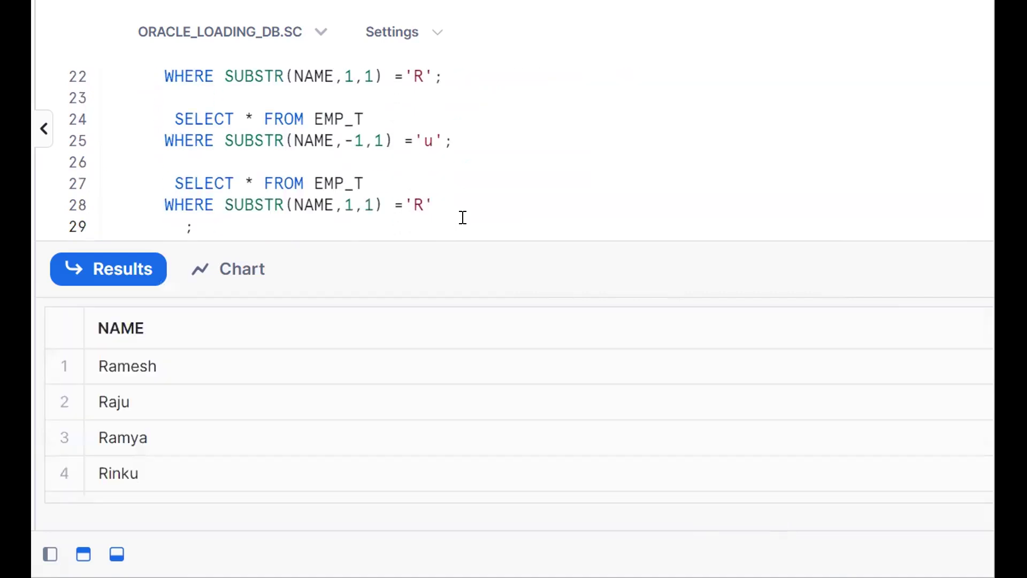
Step: Add AND SUBSTR(NAME,-1,1)='u' to the first-letter 'R' filter and run it
{"action": "type", "text": "AND SUBSTR"}
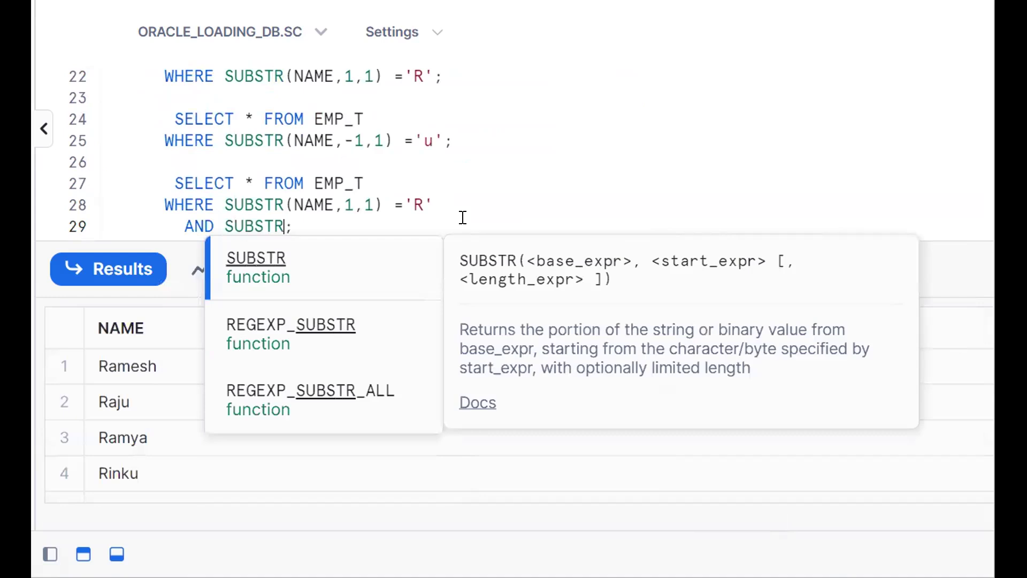
{"action": "type", "text": "(NAM"}
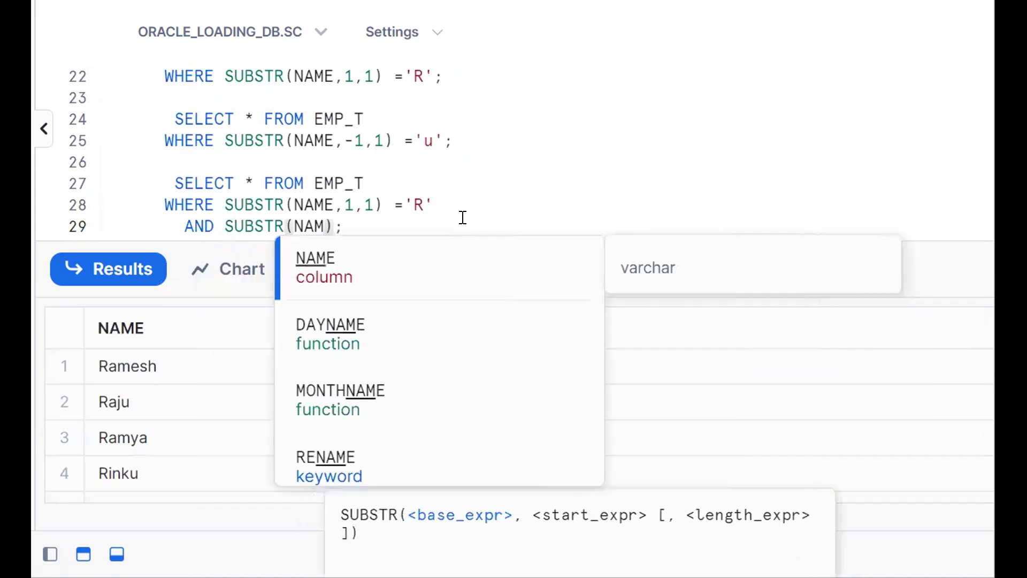
{"action": "type", "text": "NAME,-1"}
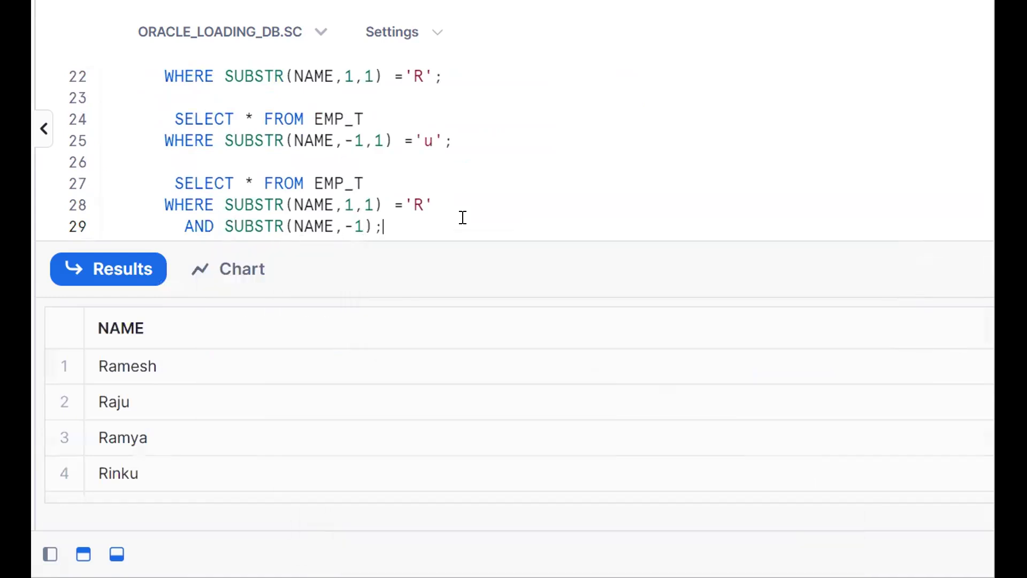
{"action": "type", "text": ",1)"}
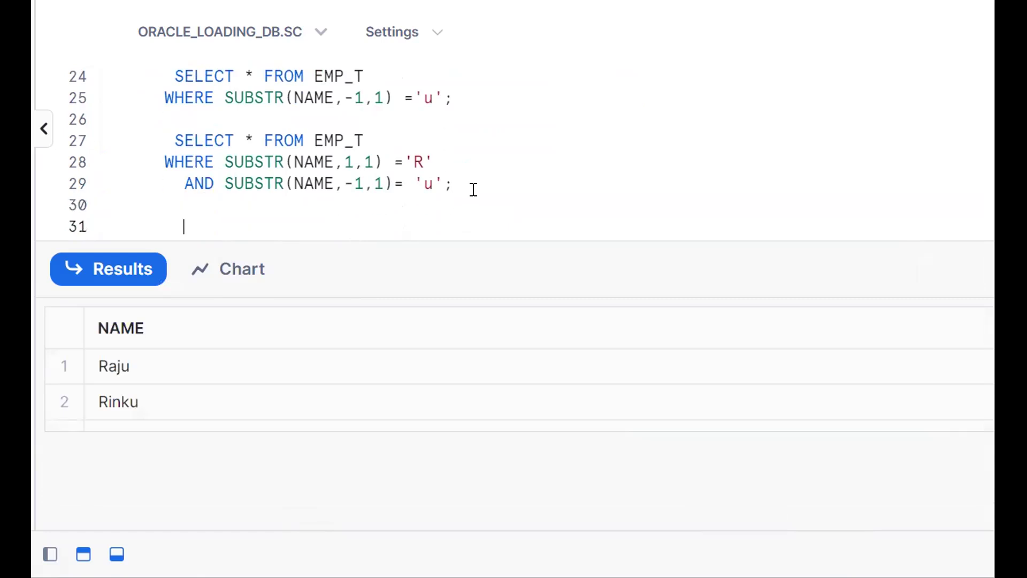
{"action": "type", "text": "SELECT"}
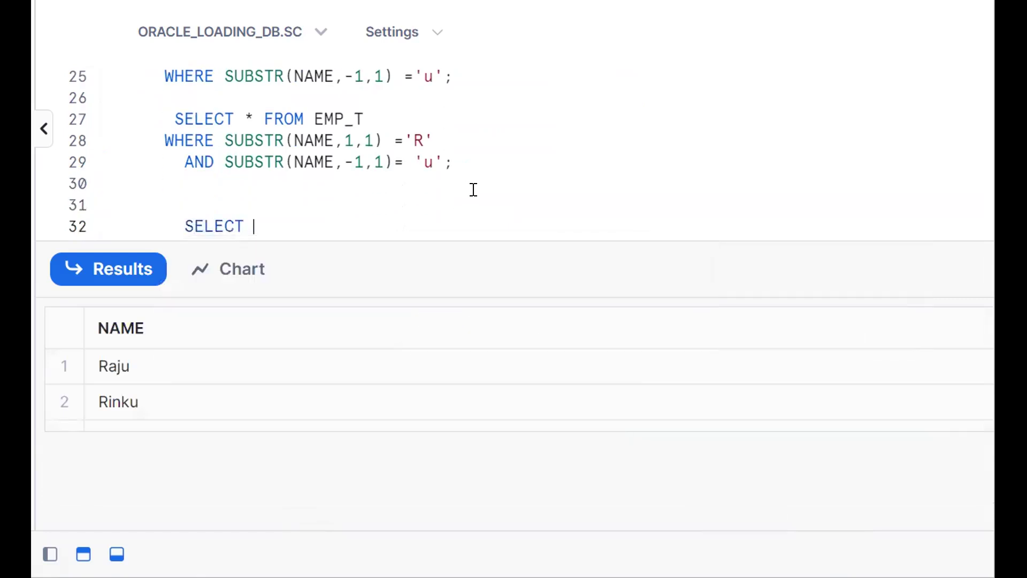
Step: Query NAME, LEFT(NAME,1) and RIGHT(NAME,1) from EMP_T
{"action": "type", "text": "NAME,NAME FROM EMP"}
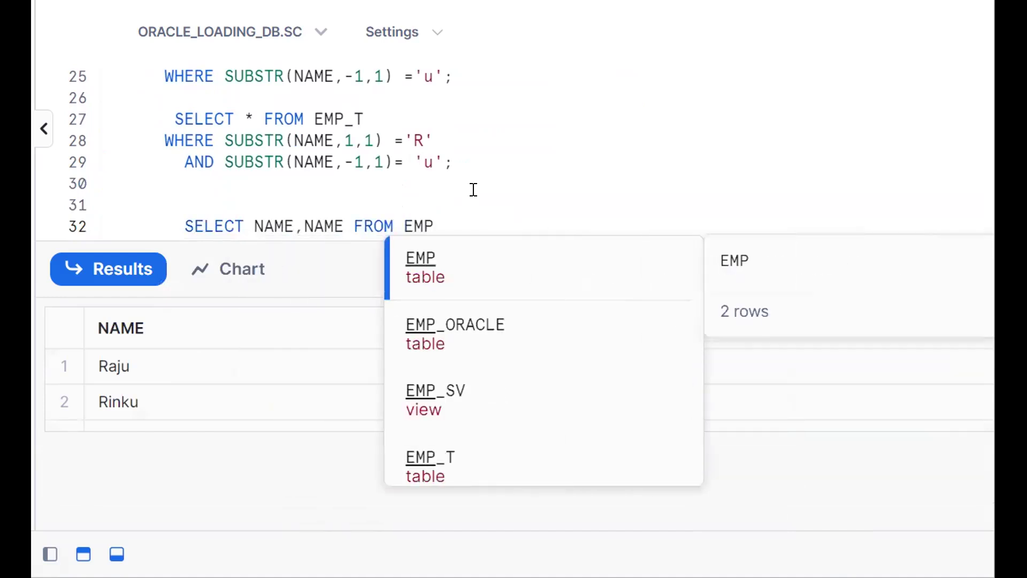
{"action": "left_click", "coordinate": [429, 456]}
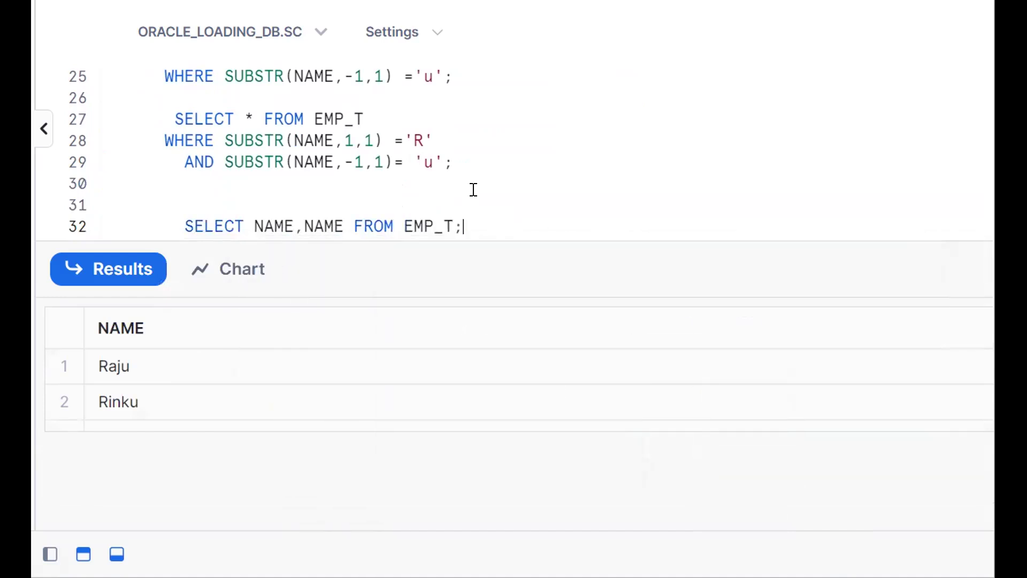
{"action": "type", "text": "LEFT("}
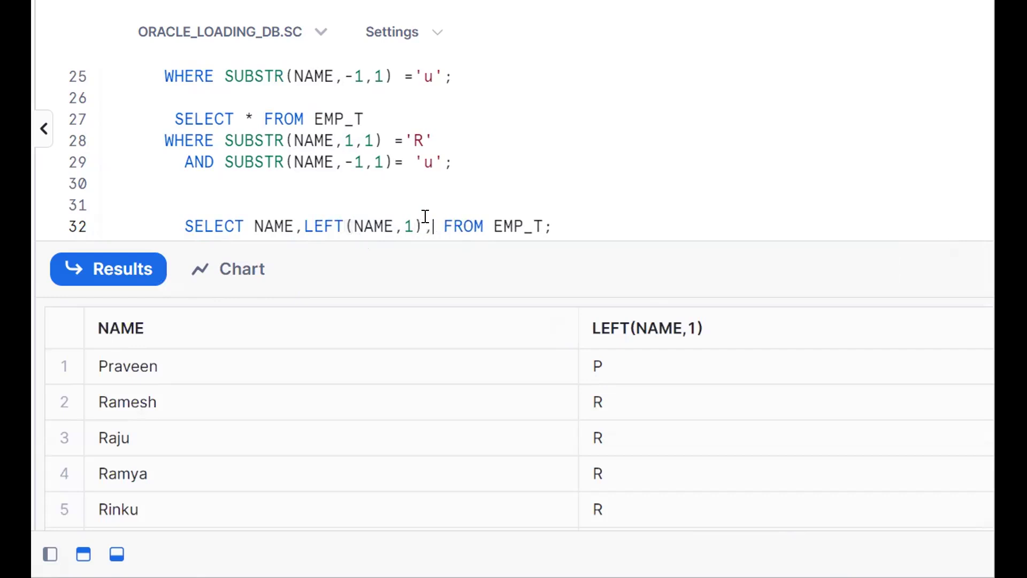
{"action": "type", "text": "RIGHT(NAME,1"}
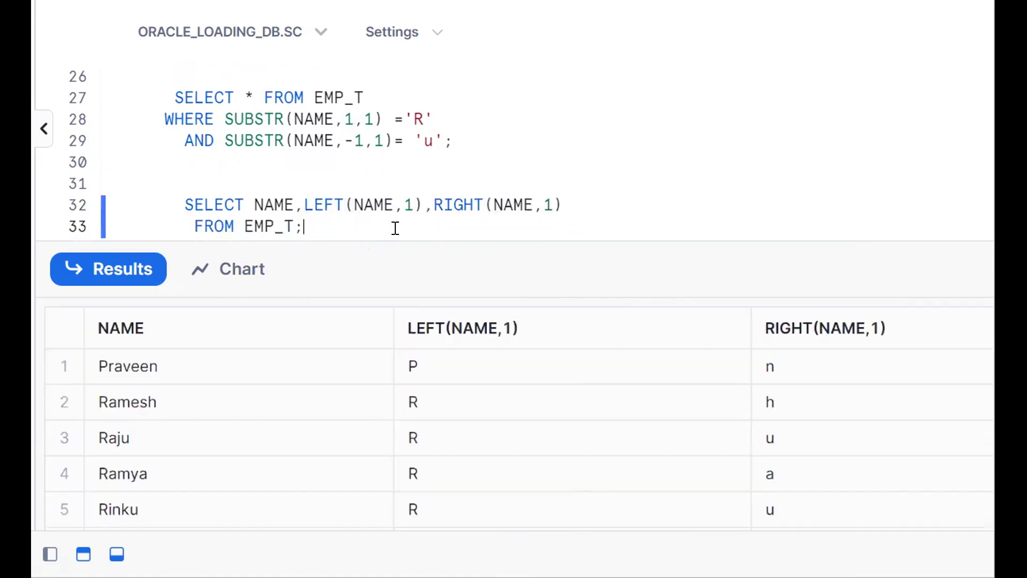
{"action": "type", "text": "SELECT * FROM EMP_T"}
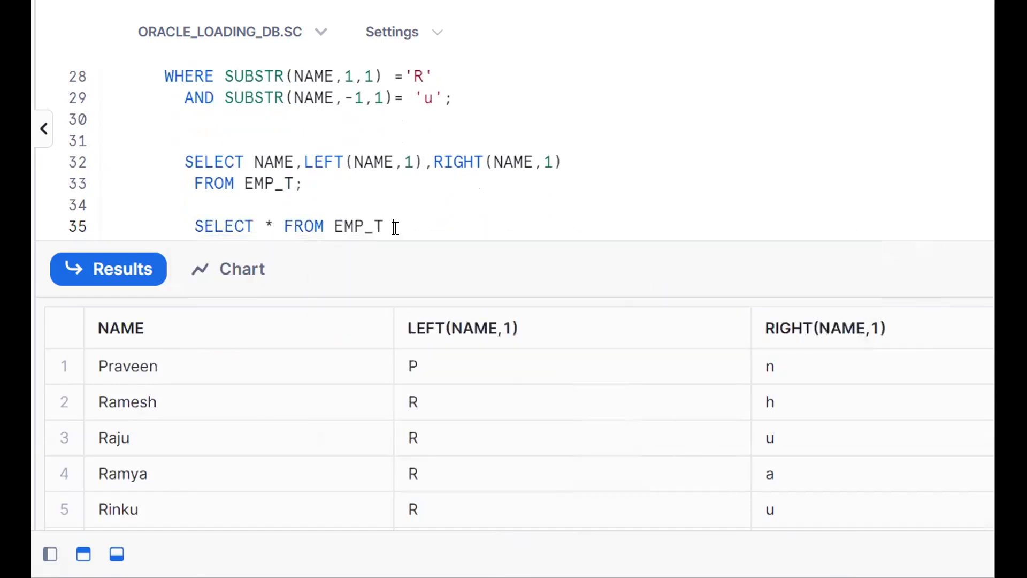
Step: Add WHERE LEFT(NAME,1)='P' and run the first-letter filter
{"action": "type", "text": "WHERE"}
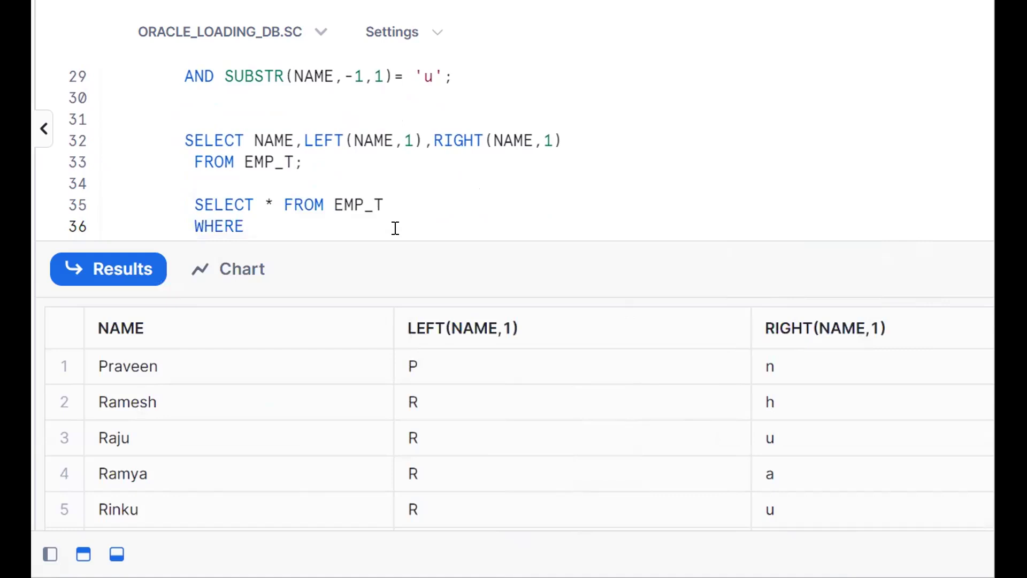
{"action": "type", "text": "LEFT("}
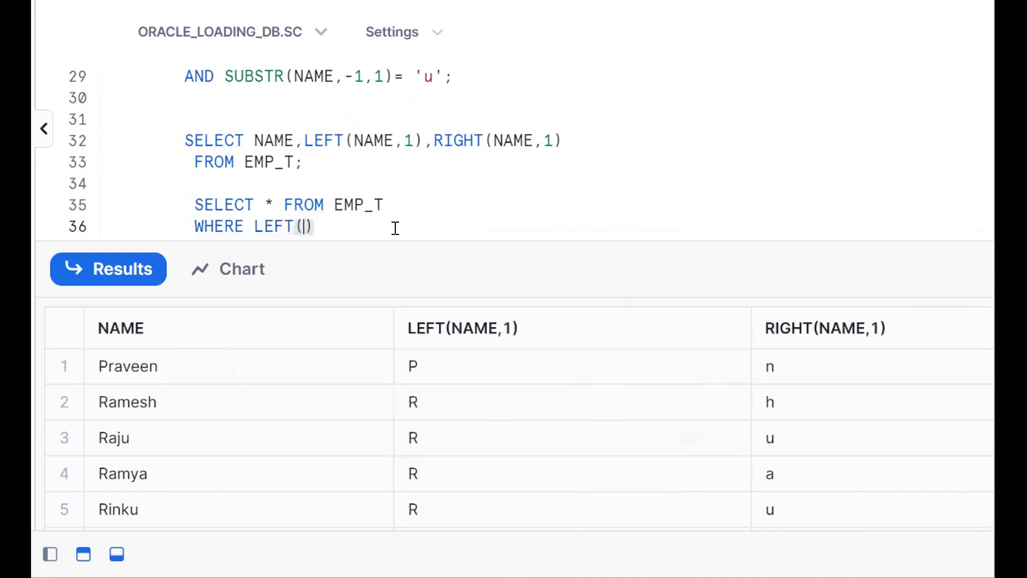
{"action": "type", "text": "NAME,1"}
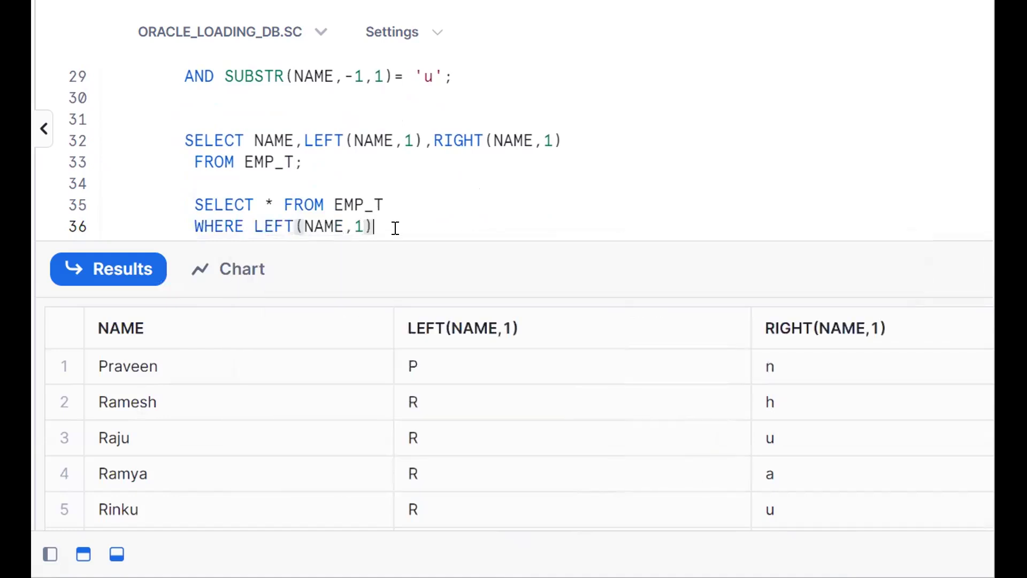
{"action": "type", "text": "= 'P'"}
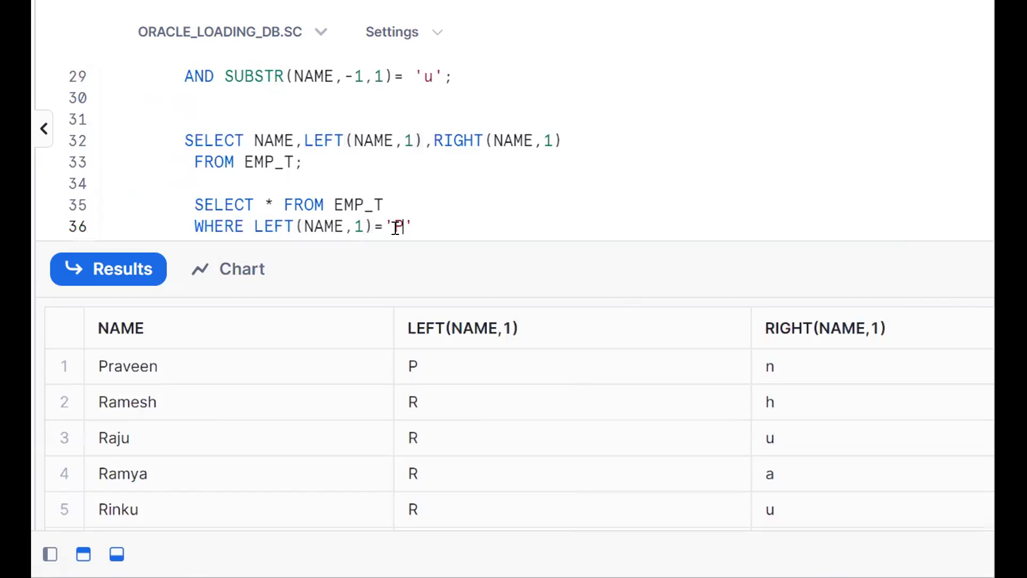
{"action": "left_click", "coordinate": [108, 269]}
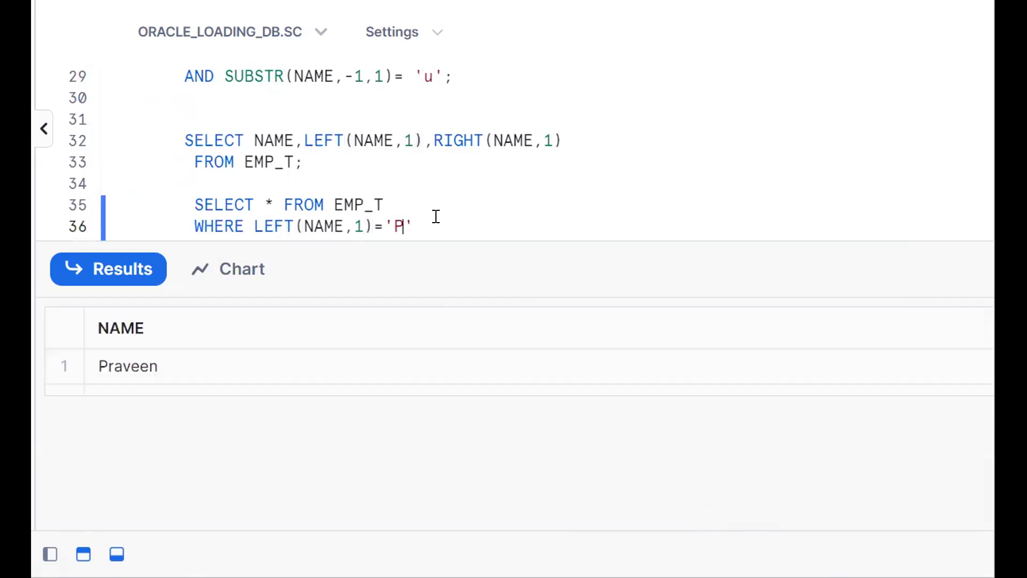
Step: Change the first letter to 'R' and add AND RIGHT(NAME,1)='u'
{"action": "type", "text": "R"}
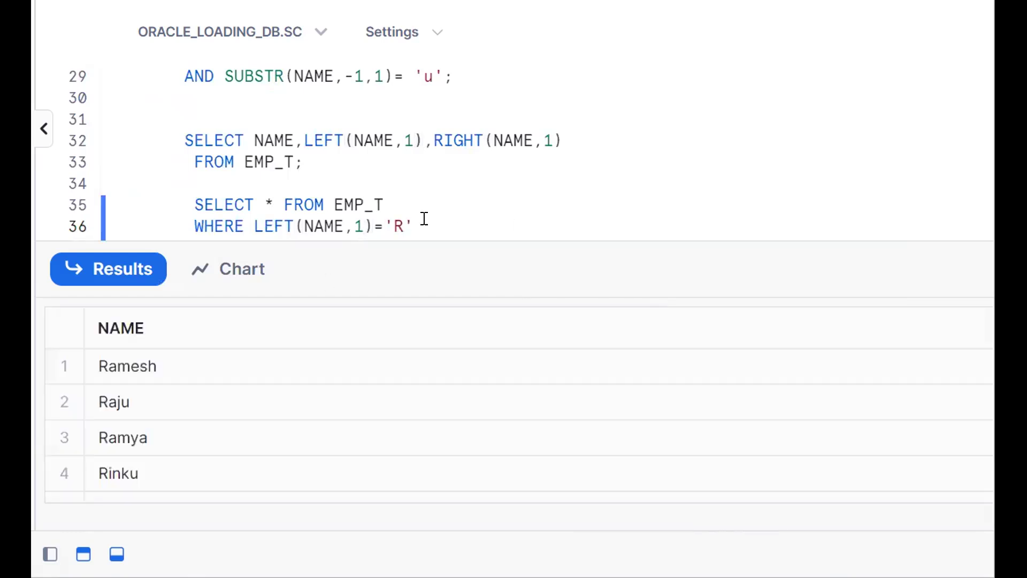
{"action": "type", "text": "AN"}
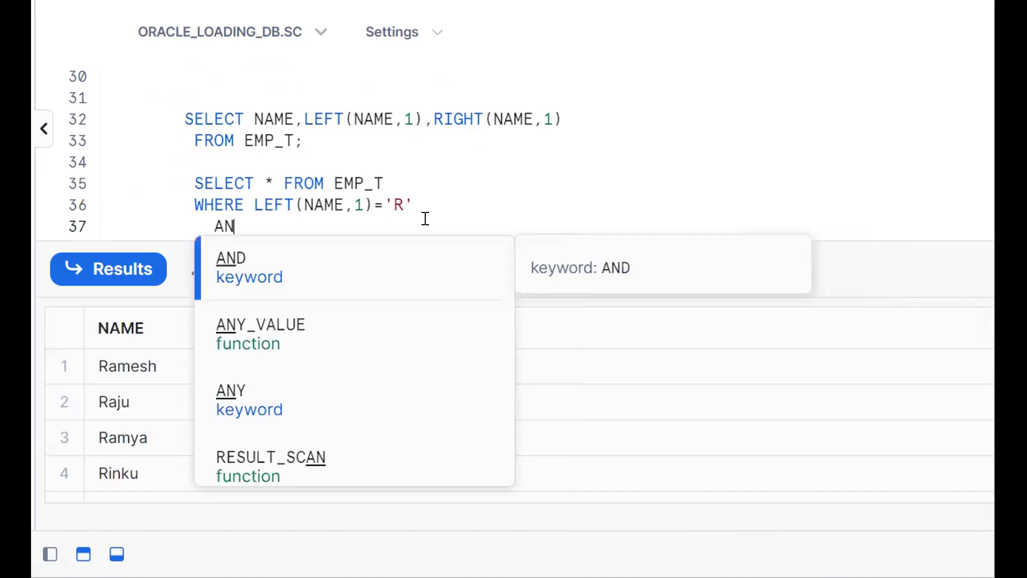
{"action": "type", "text": "D RIGHT(NAME,"}
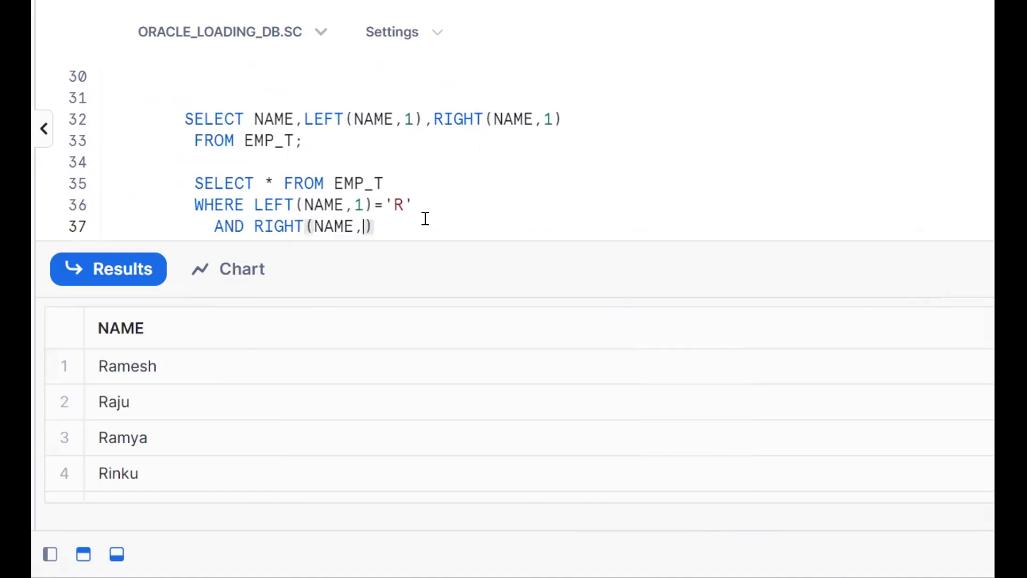
{"action": "type", "text": "1)='"}
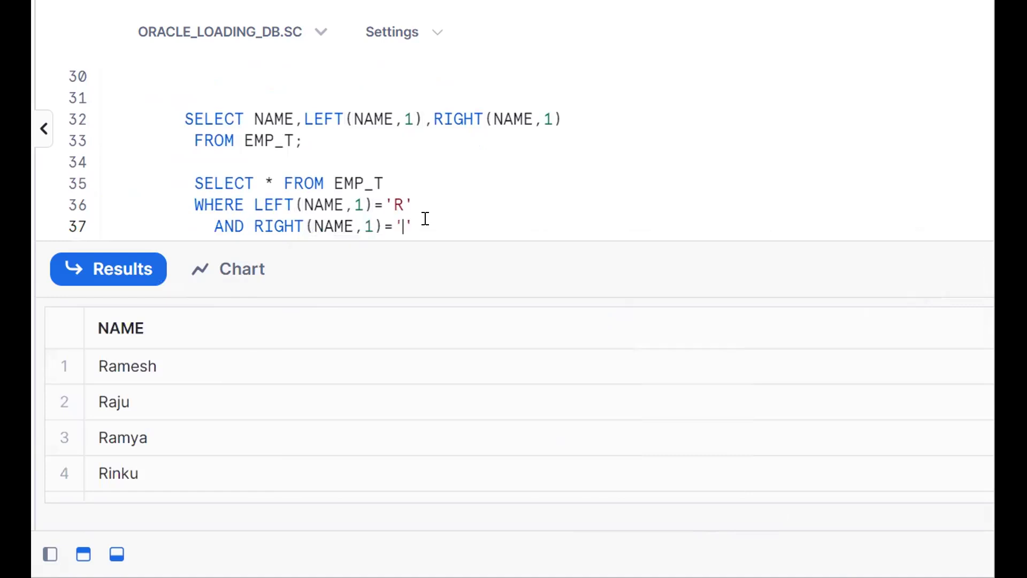
{"action": "type", "text": "u"}
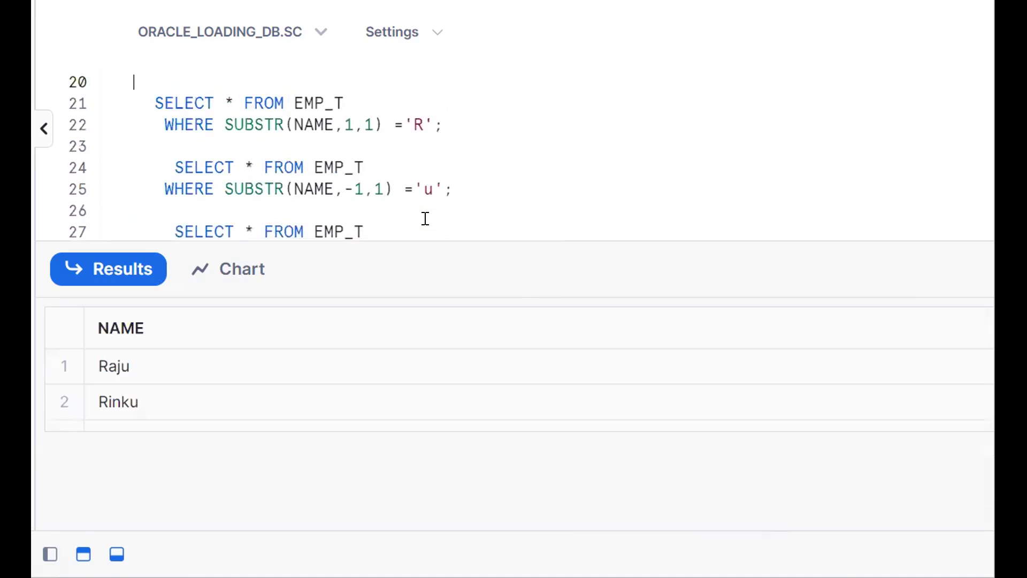
{"action": "scroll", "scroll_direction": "up", "scroll_amount": 3}
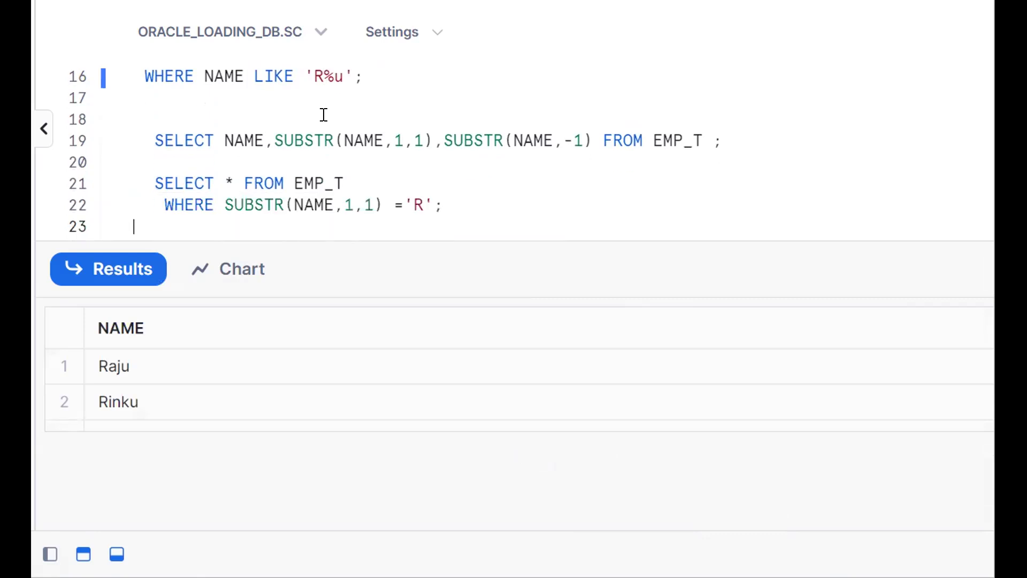
{"action": "scroll", "scroll_direction": "down", "scroll_amount": 3}
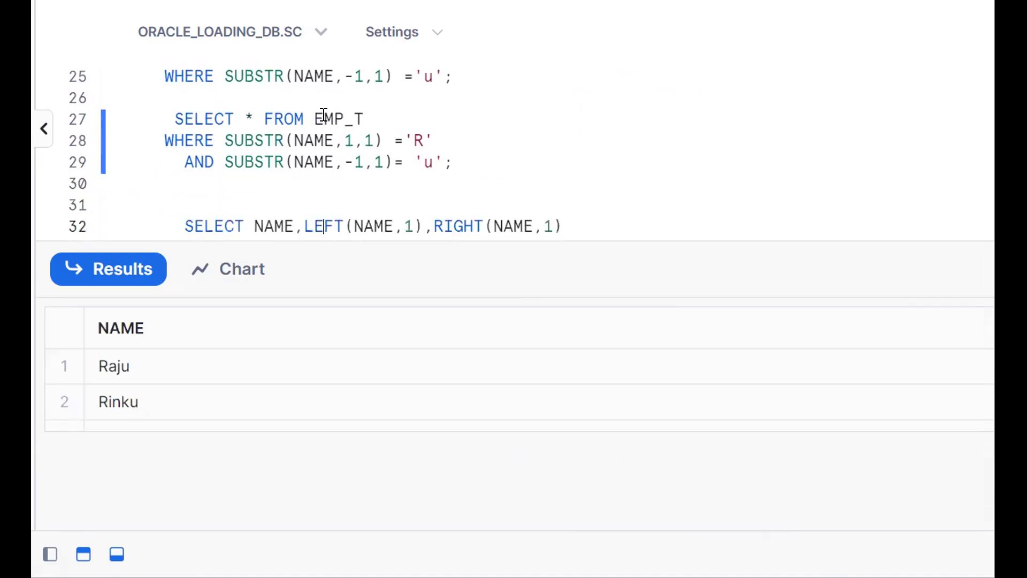
{"action": "scroll", "scroll_direction": "down", "scroll_amount": 3}
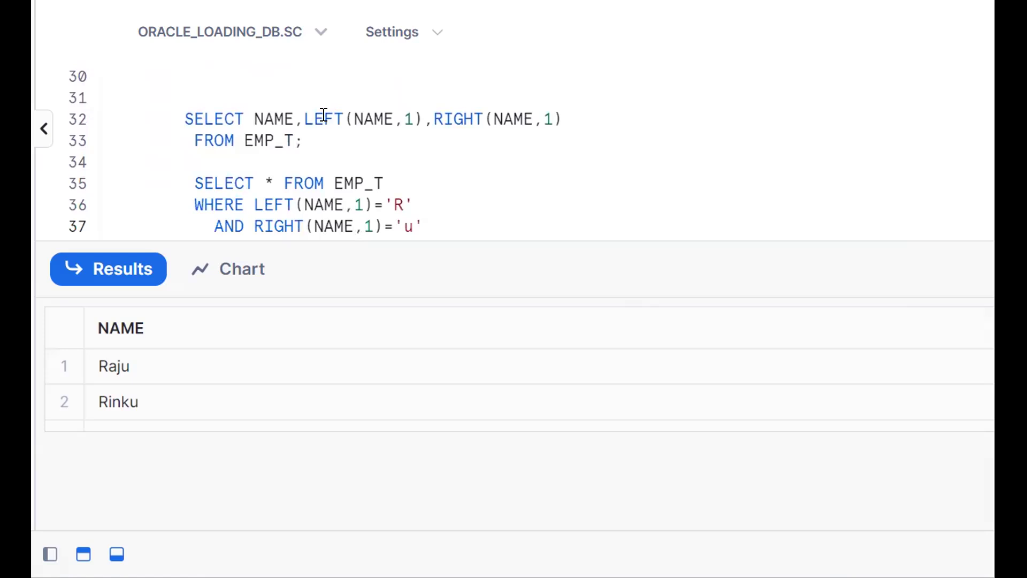